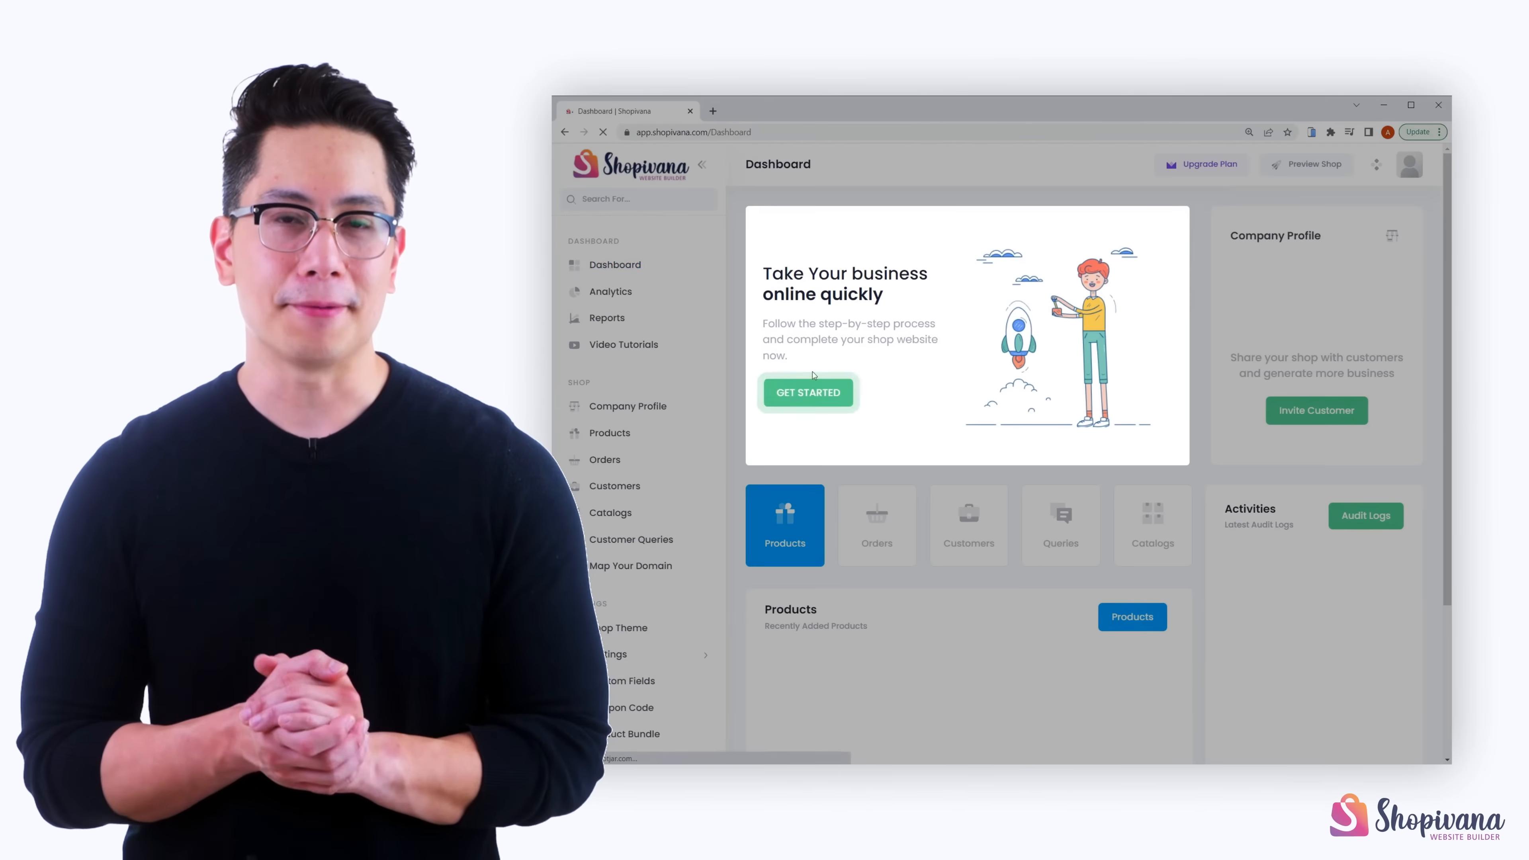
Step: Start the setup wizard, save Vogele Shoes business details and logo, and enter the Facebook page URL
click(807, 392)
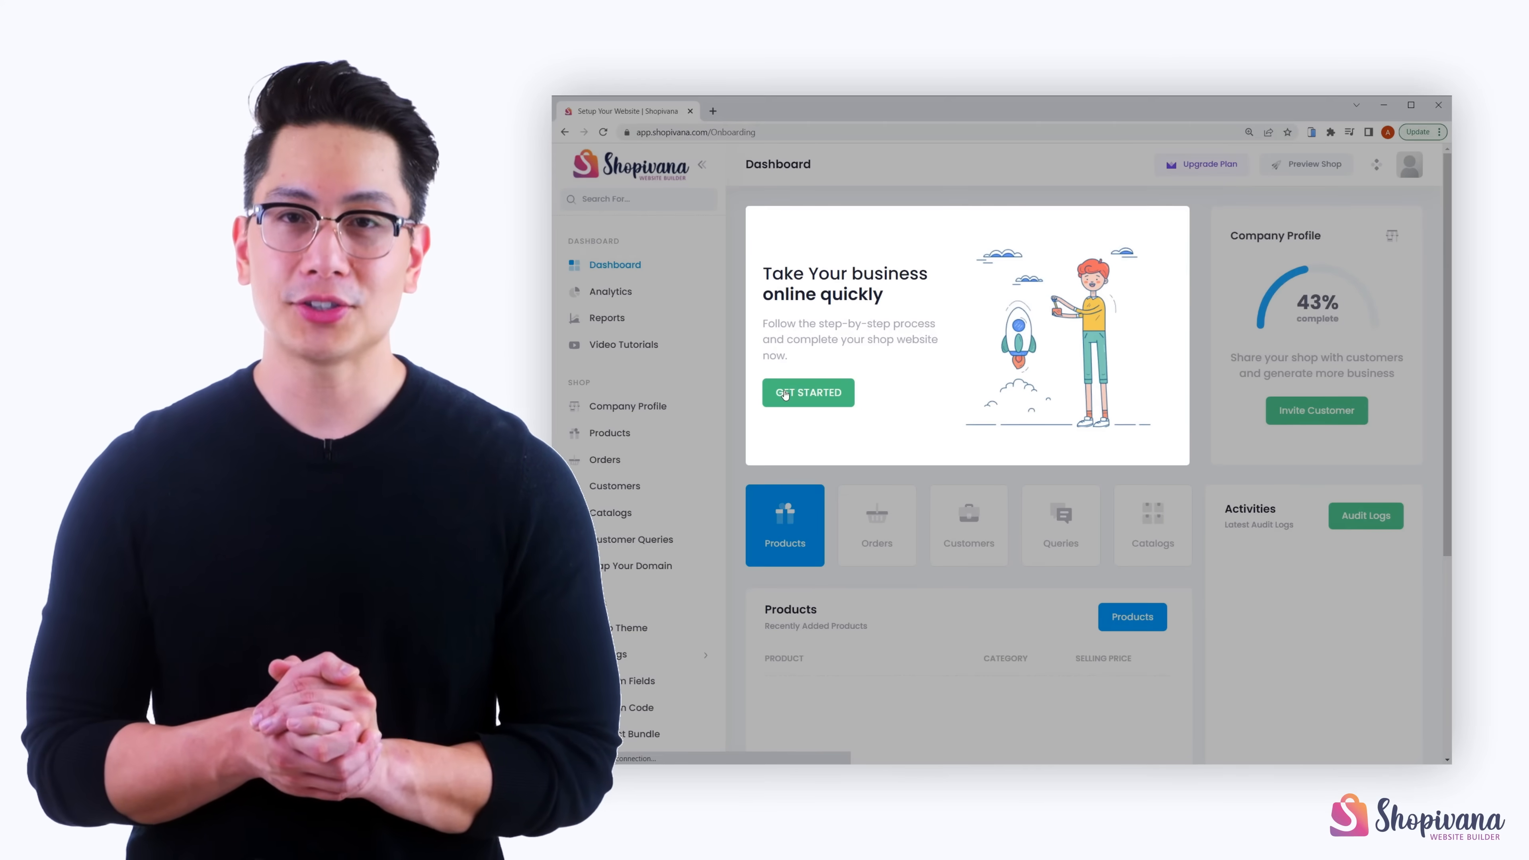
click(807, 392)
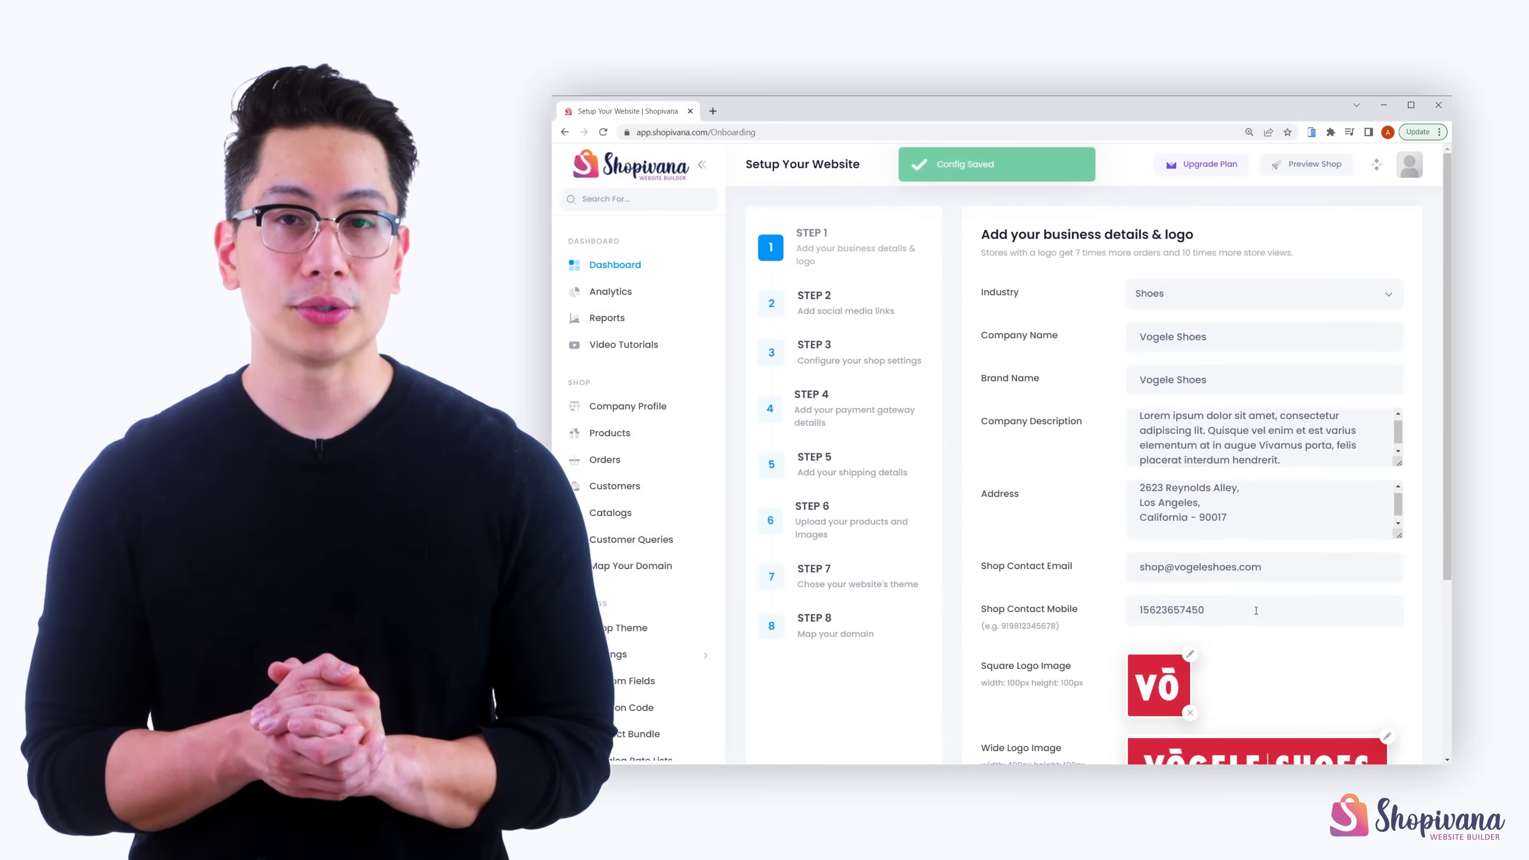
scroll(down, 3)
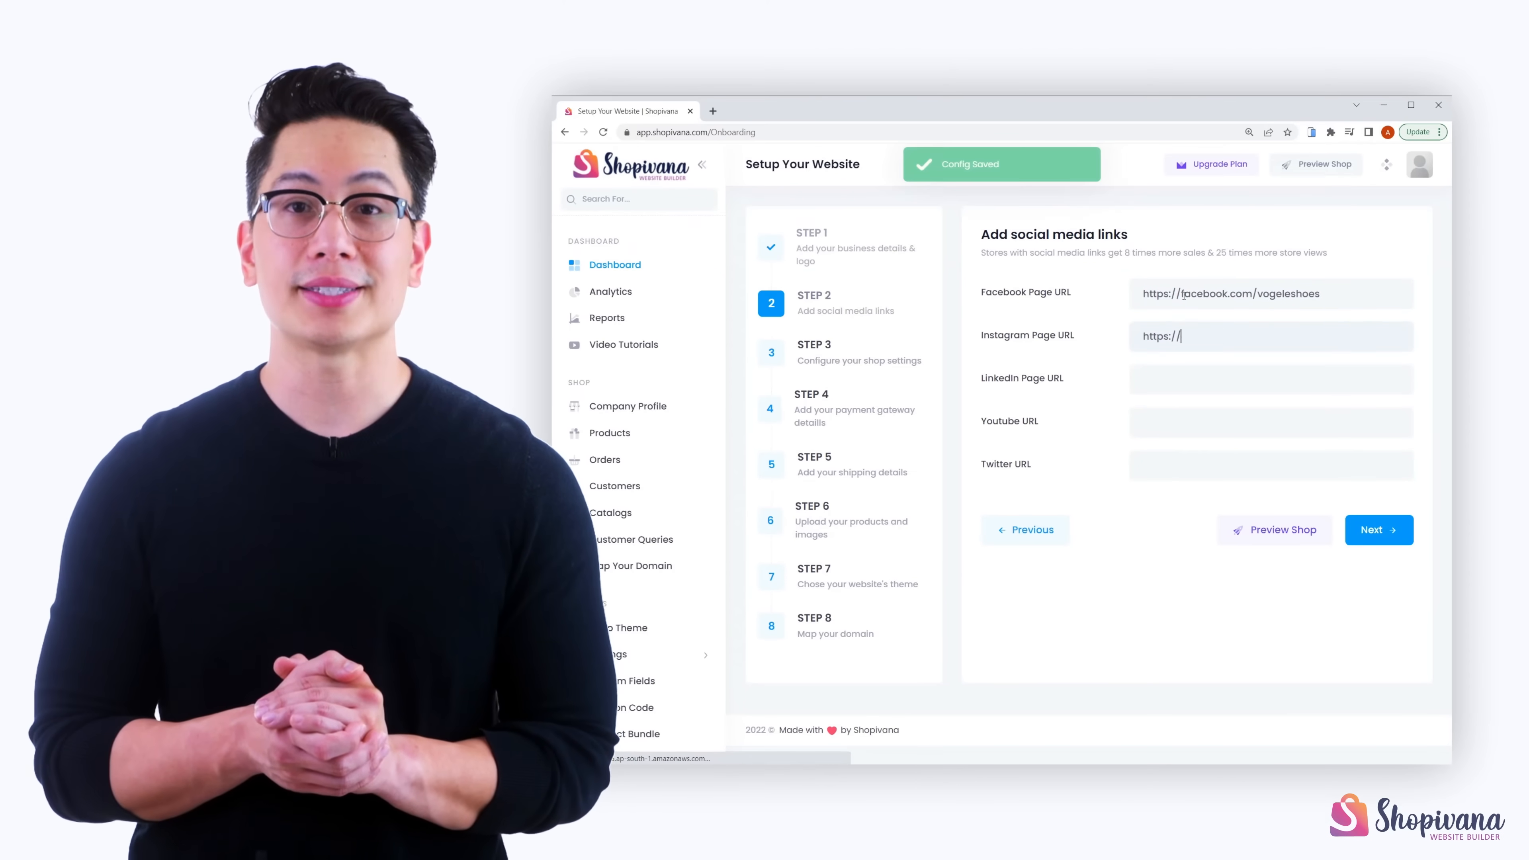
Step: Set the cart button type to 'Add to Cart and Buy Now' and save the cart settings
click(1377, 529)
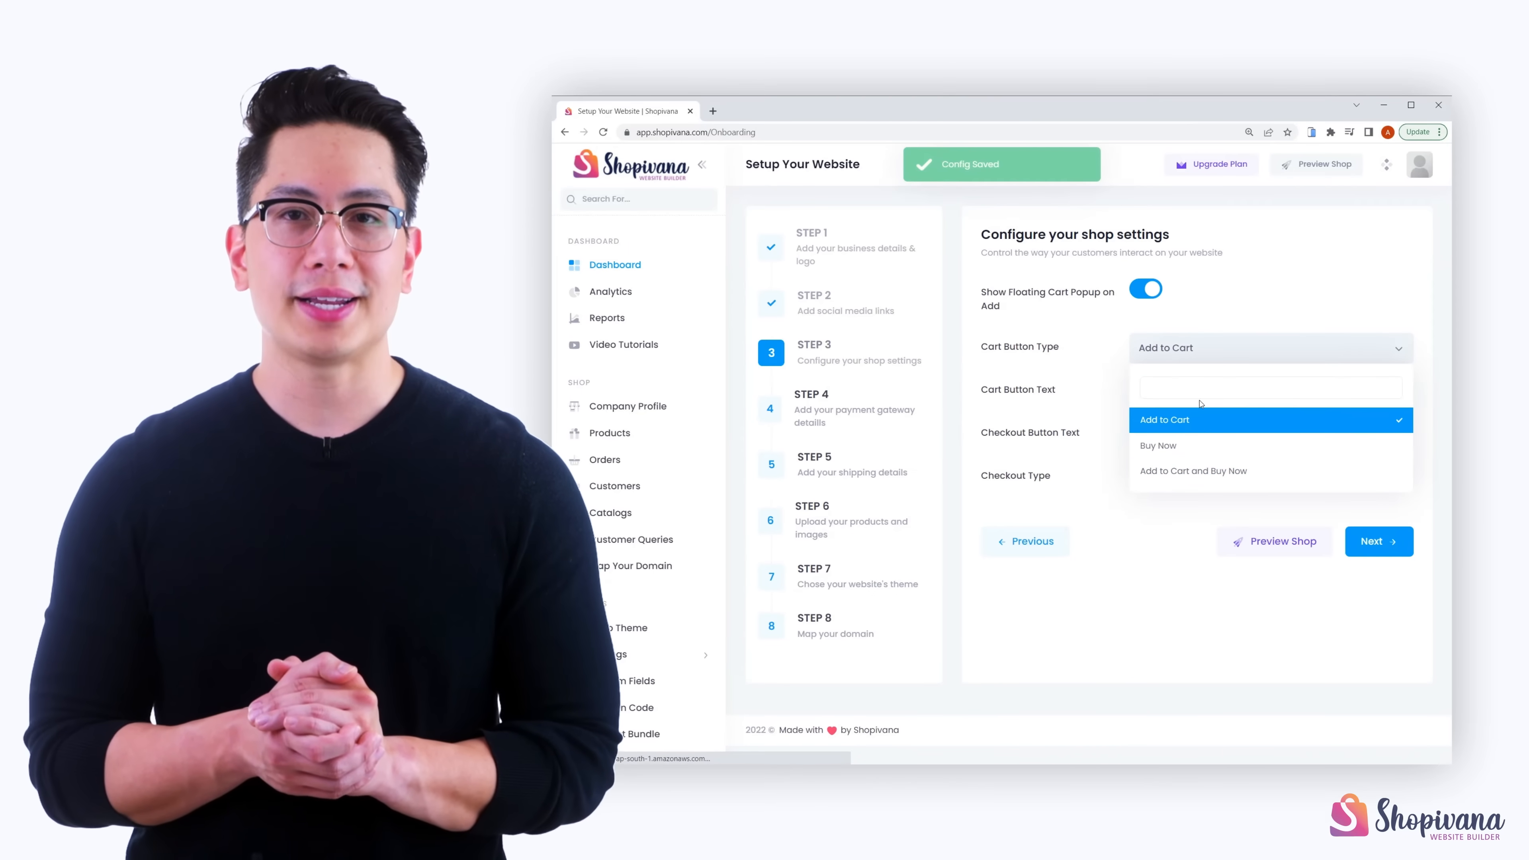
click(1191, 470)
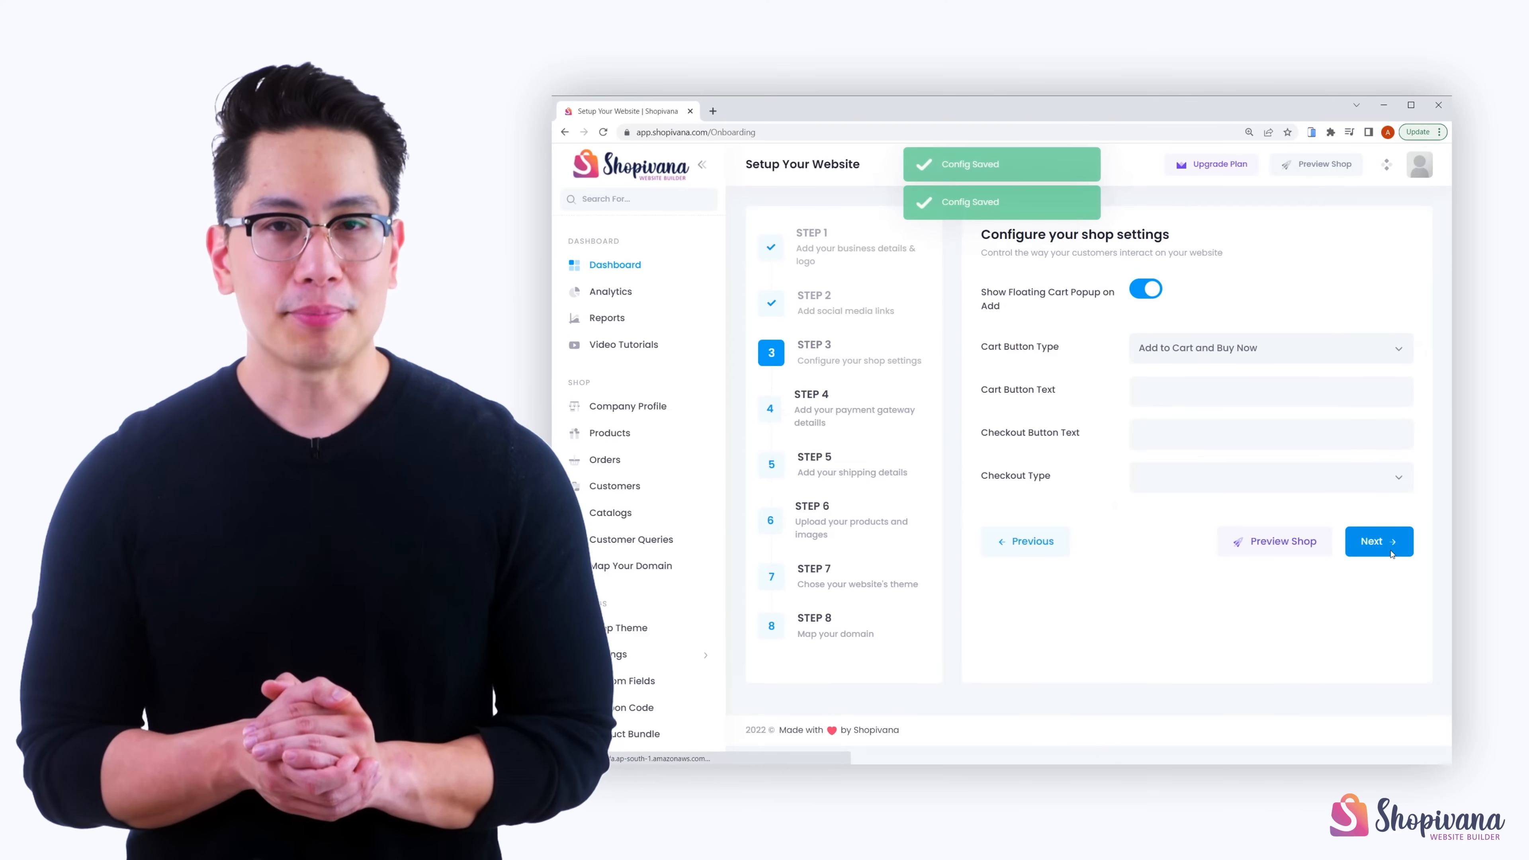
click(1378, 541)
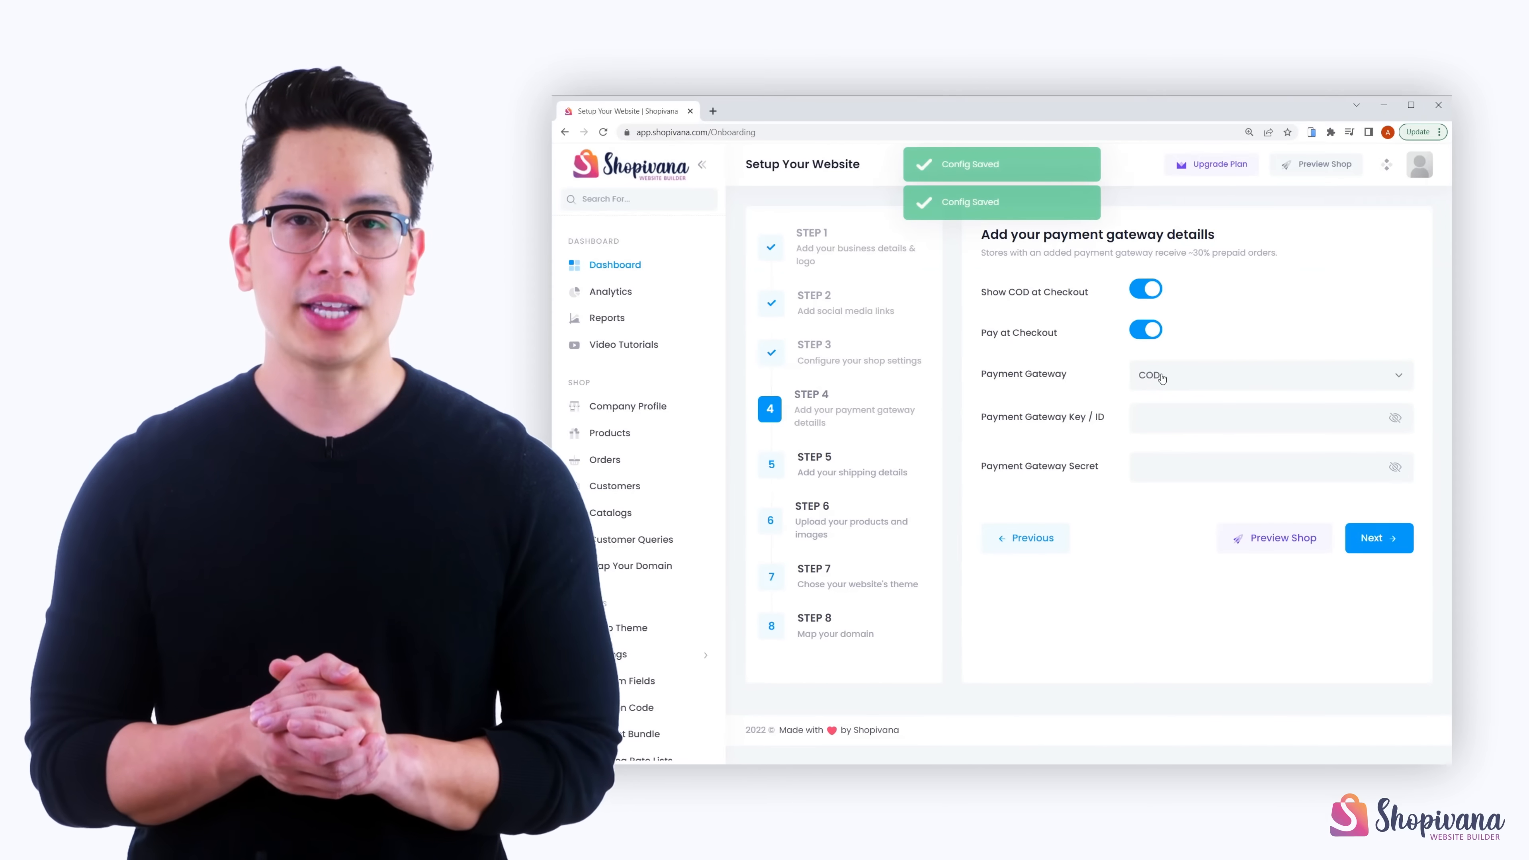
Step: Choose RazorPay as the payment gateway with its keys, then save shipping at 250, free above 10000
click(1267, 374)
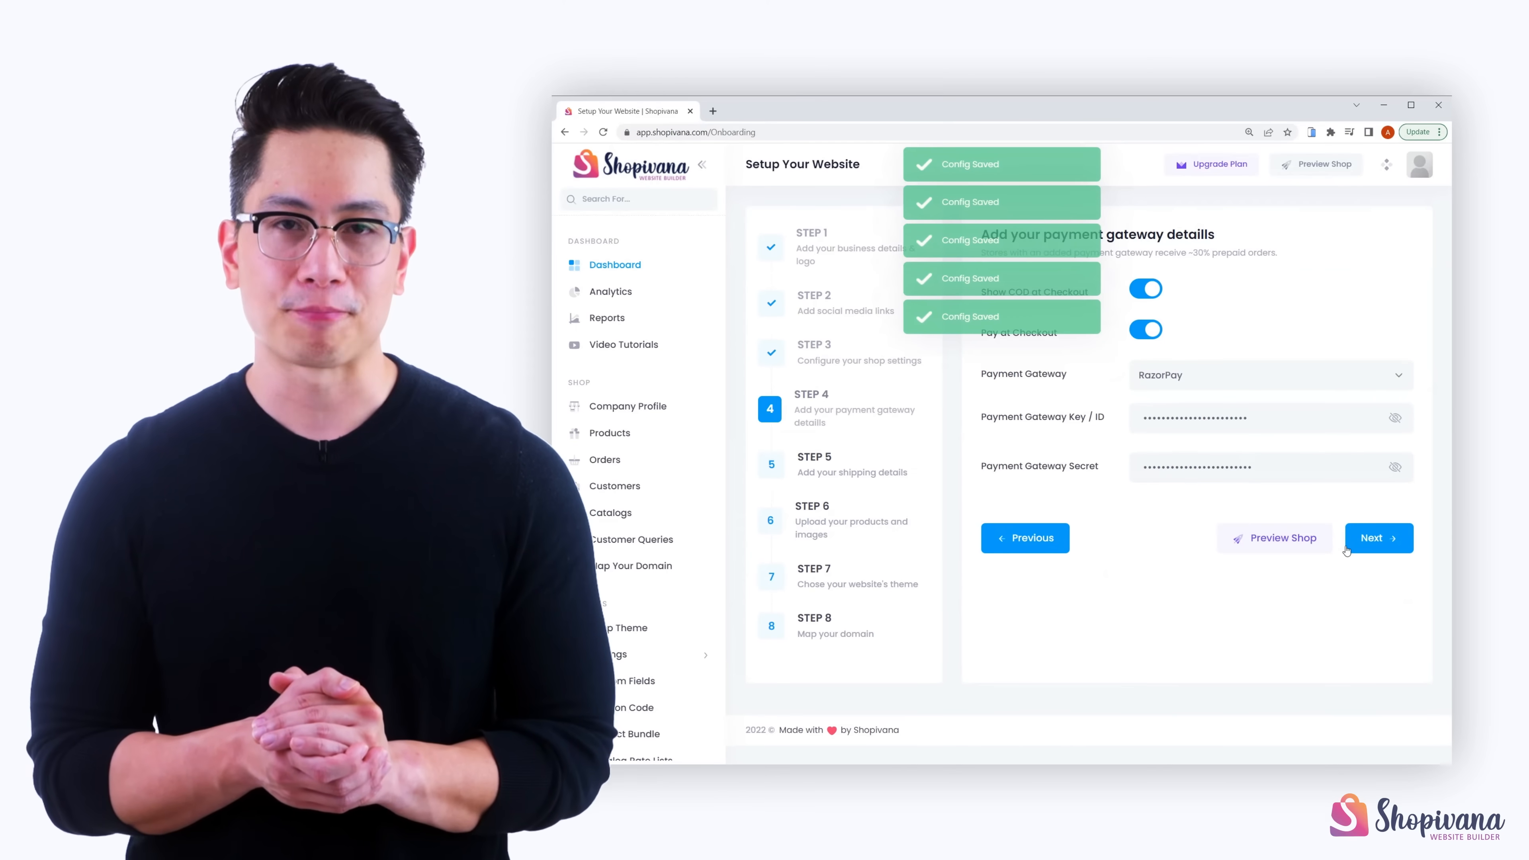
click(1378, 537)
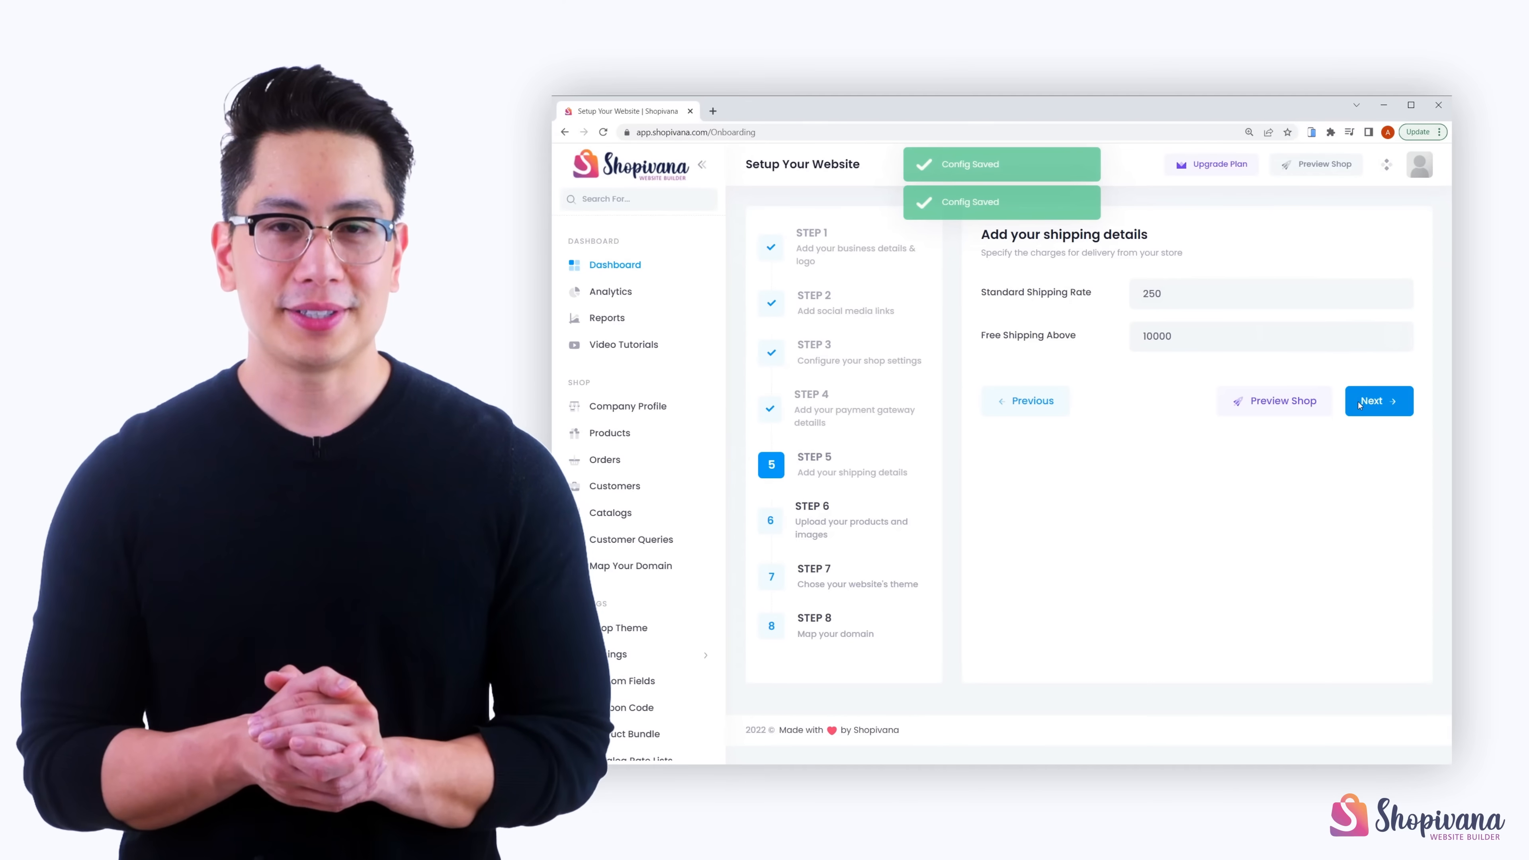
click(1377, 400)
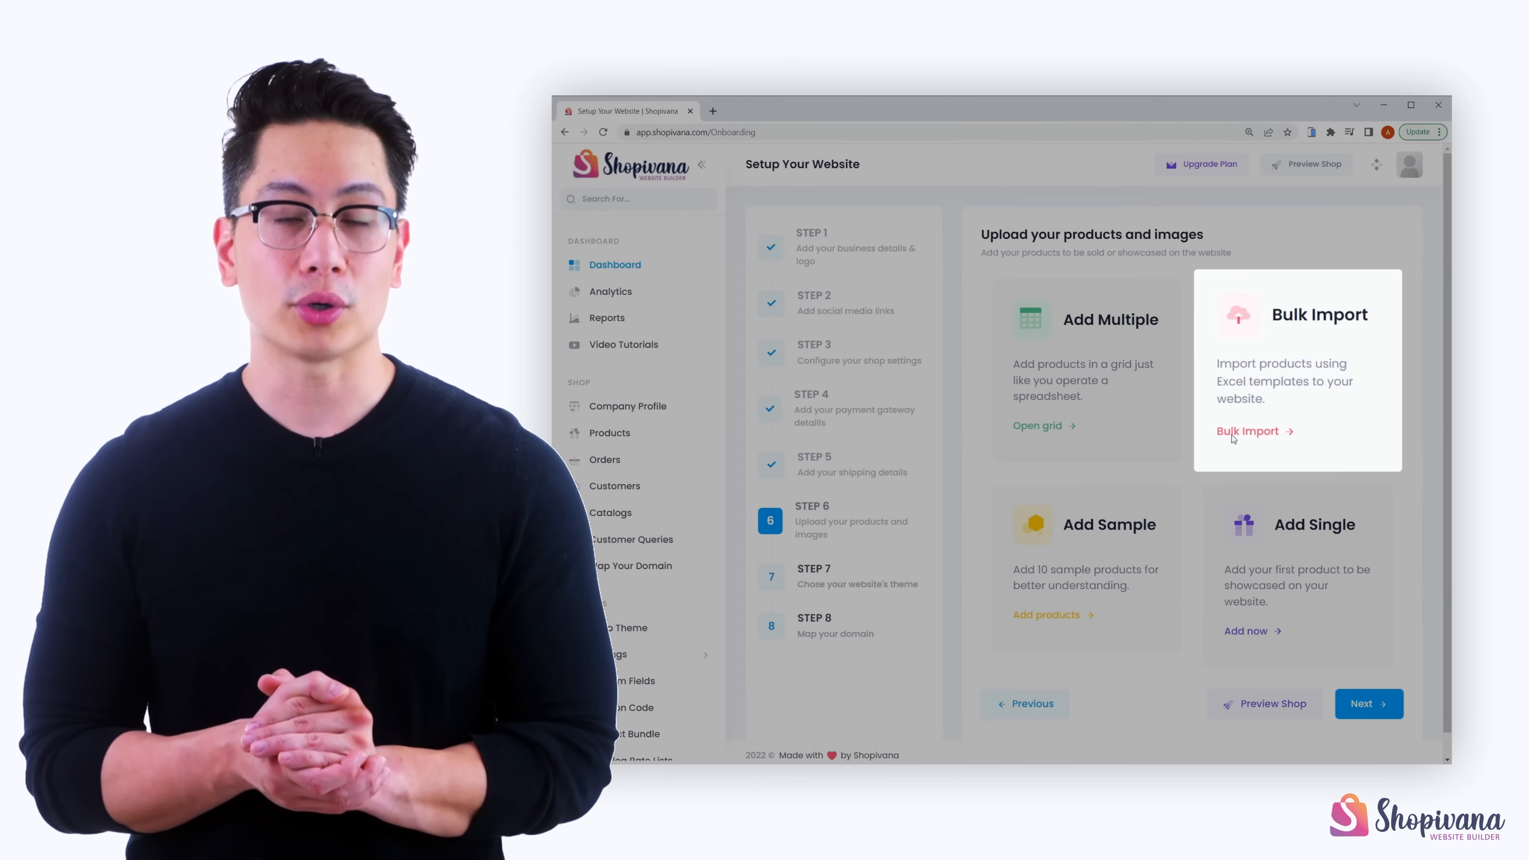
Step: Bulk-import products: download the empty template, attach the filled sheet and upload product photos
click(1247, 430)
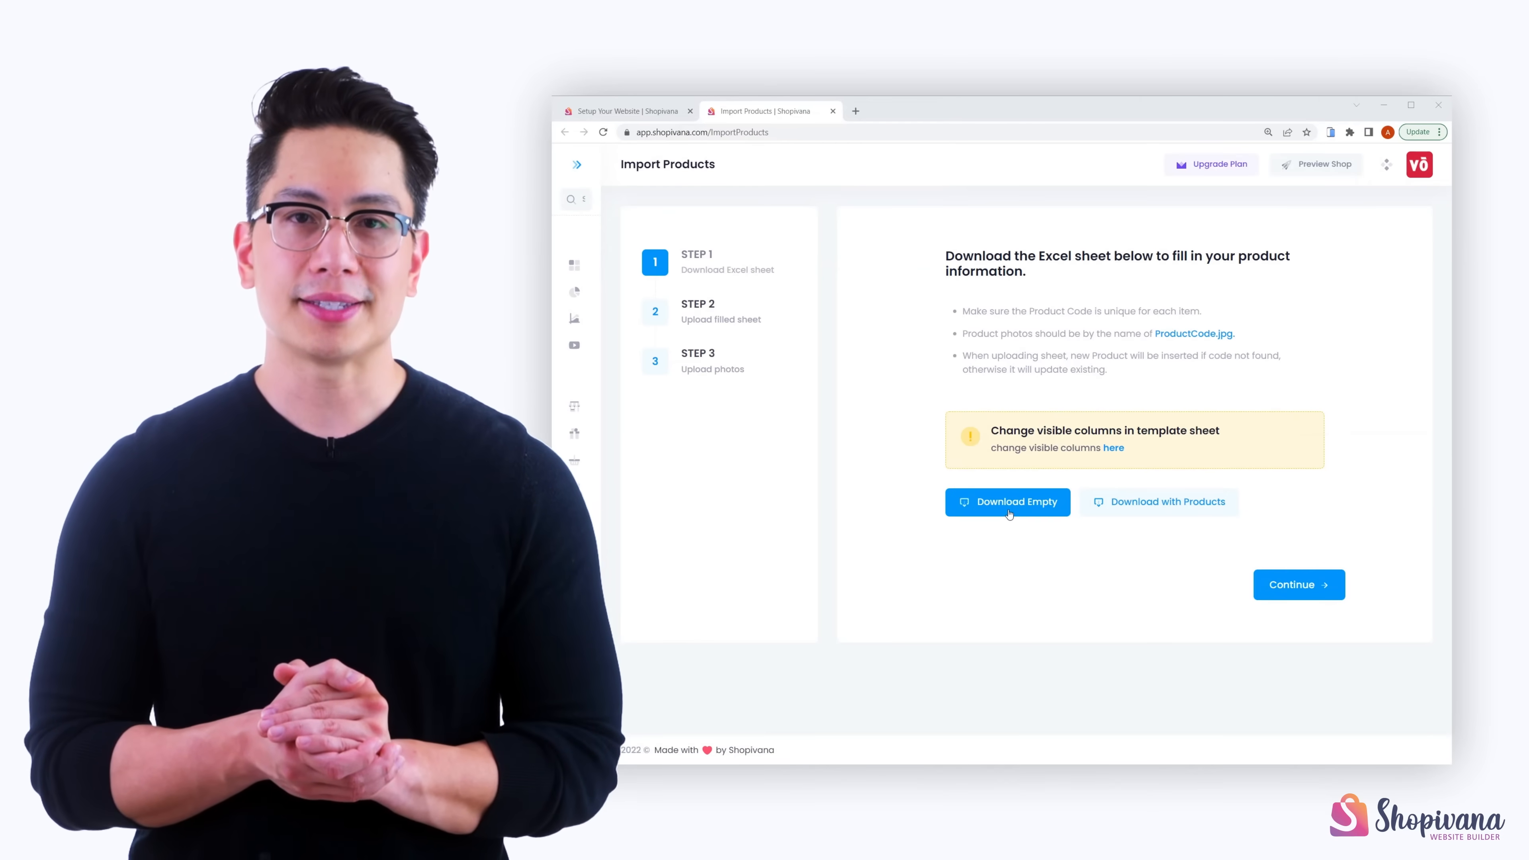
click(1007, 500)
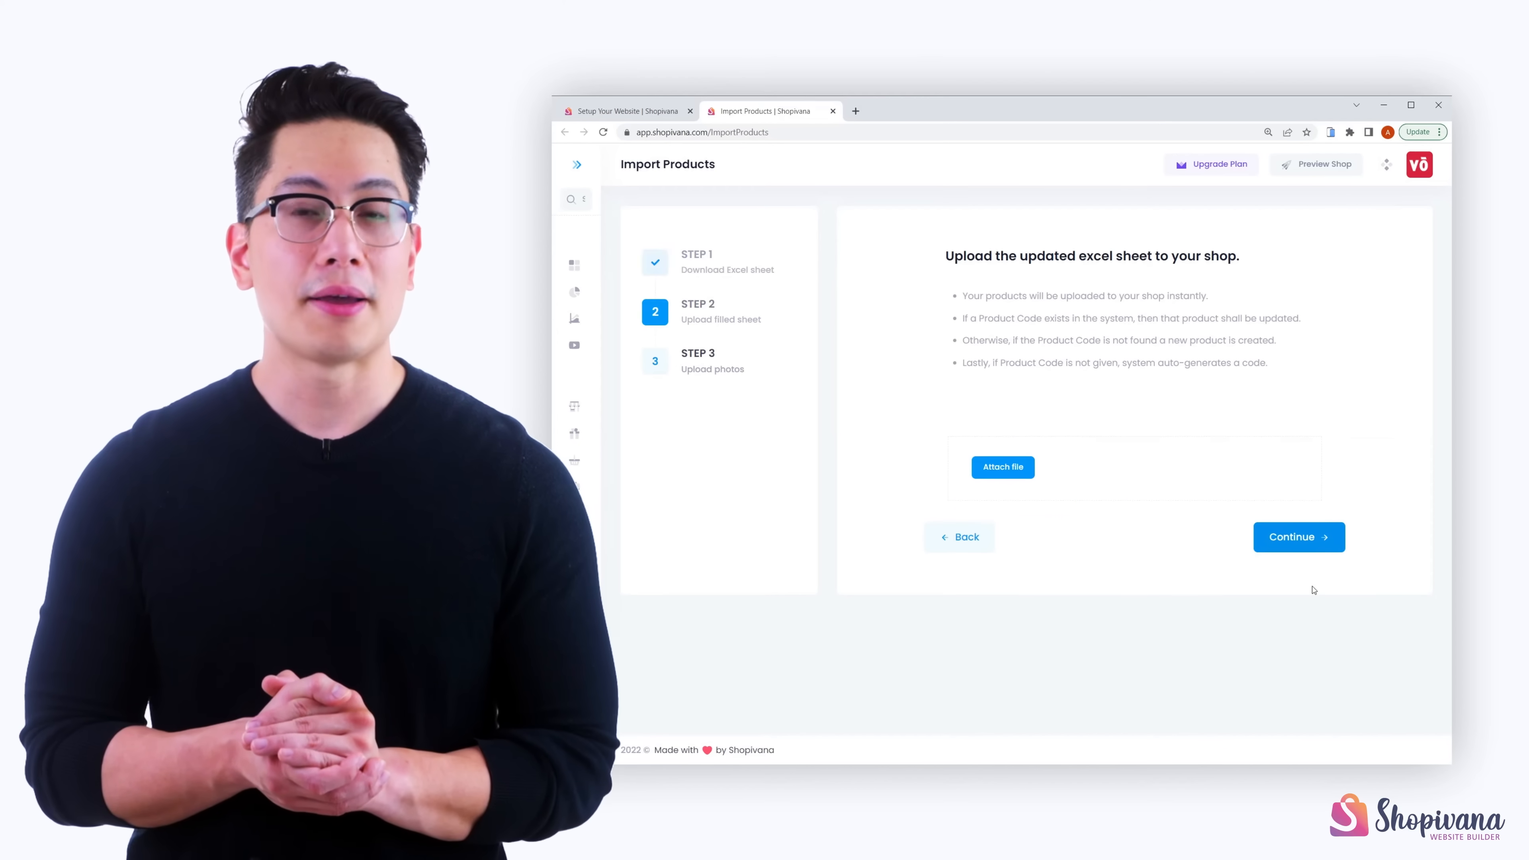
click(1002, 467)
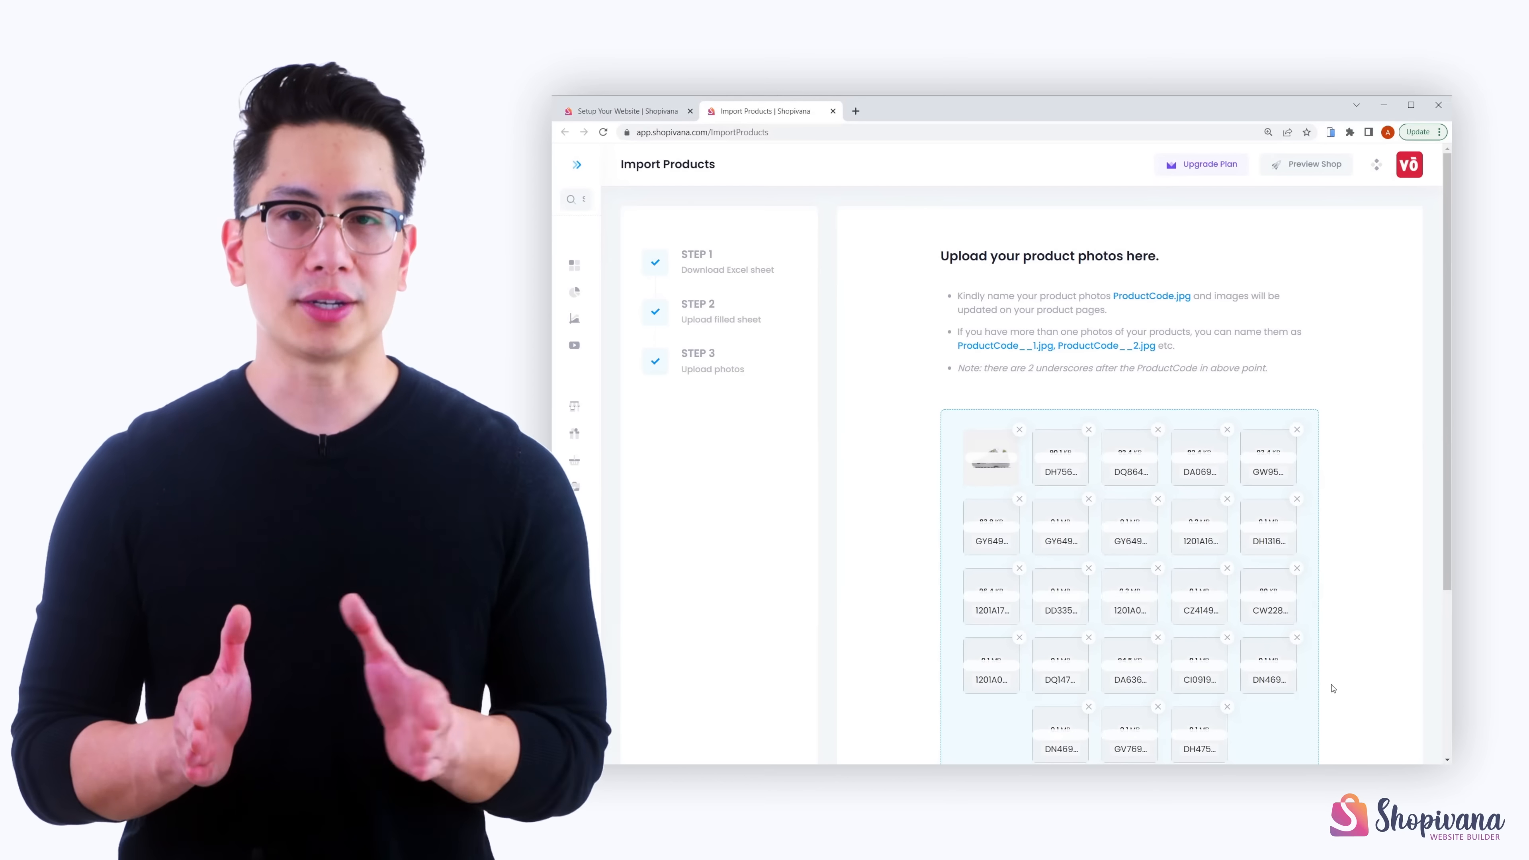
scroll(down, 3)
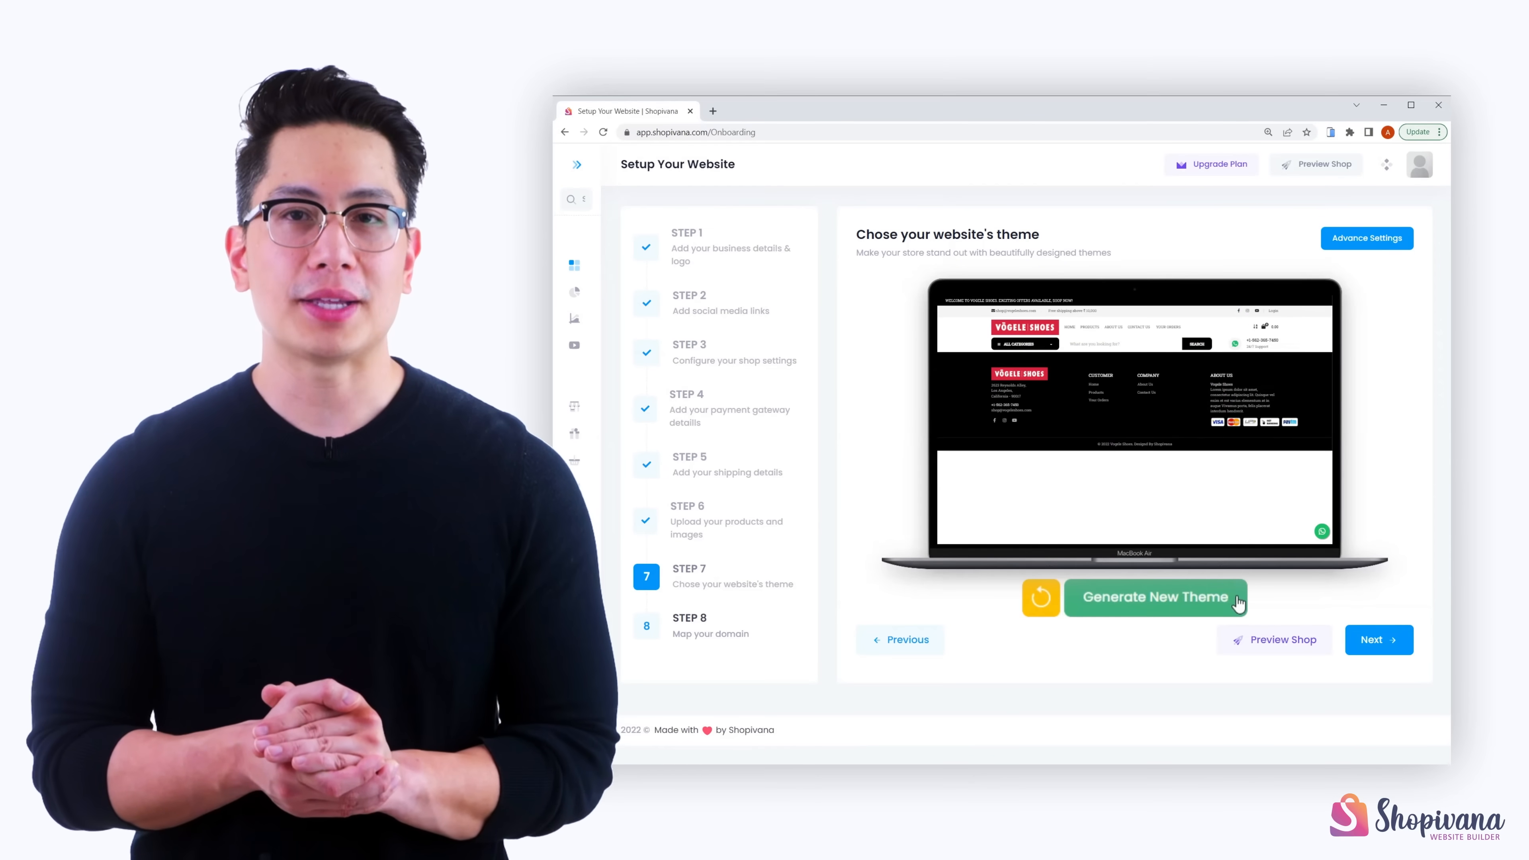
Step: Generate several new theme designs and go into the theme's Advance Settings
click(1155, 596)
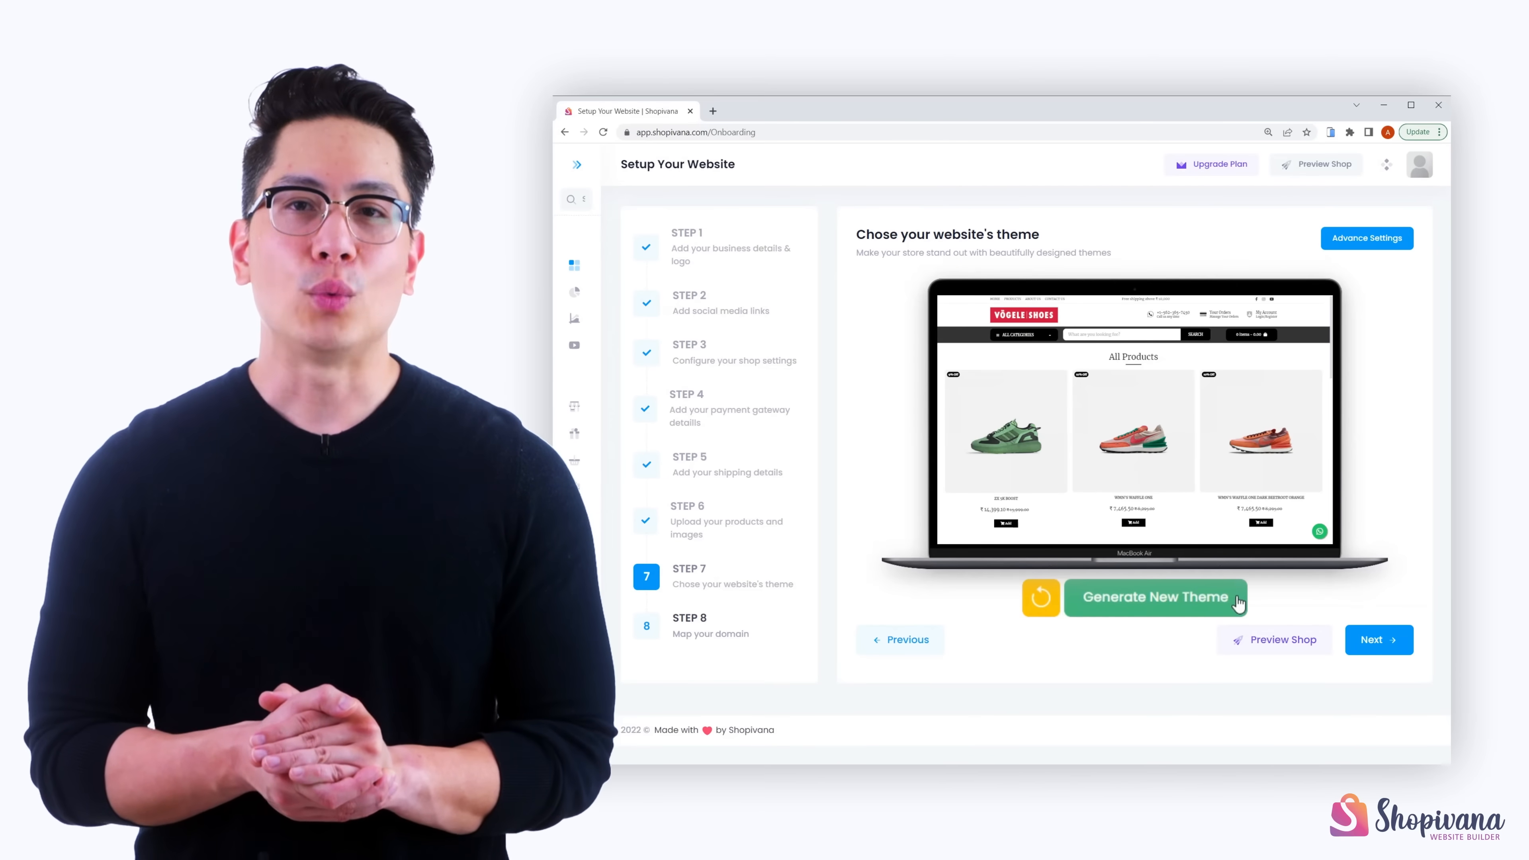
click(1155, 596)
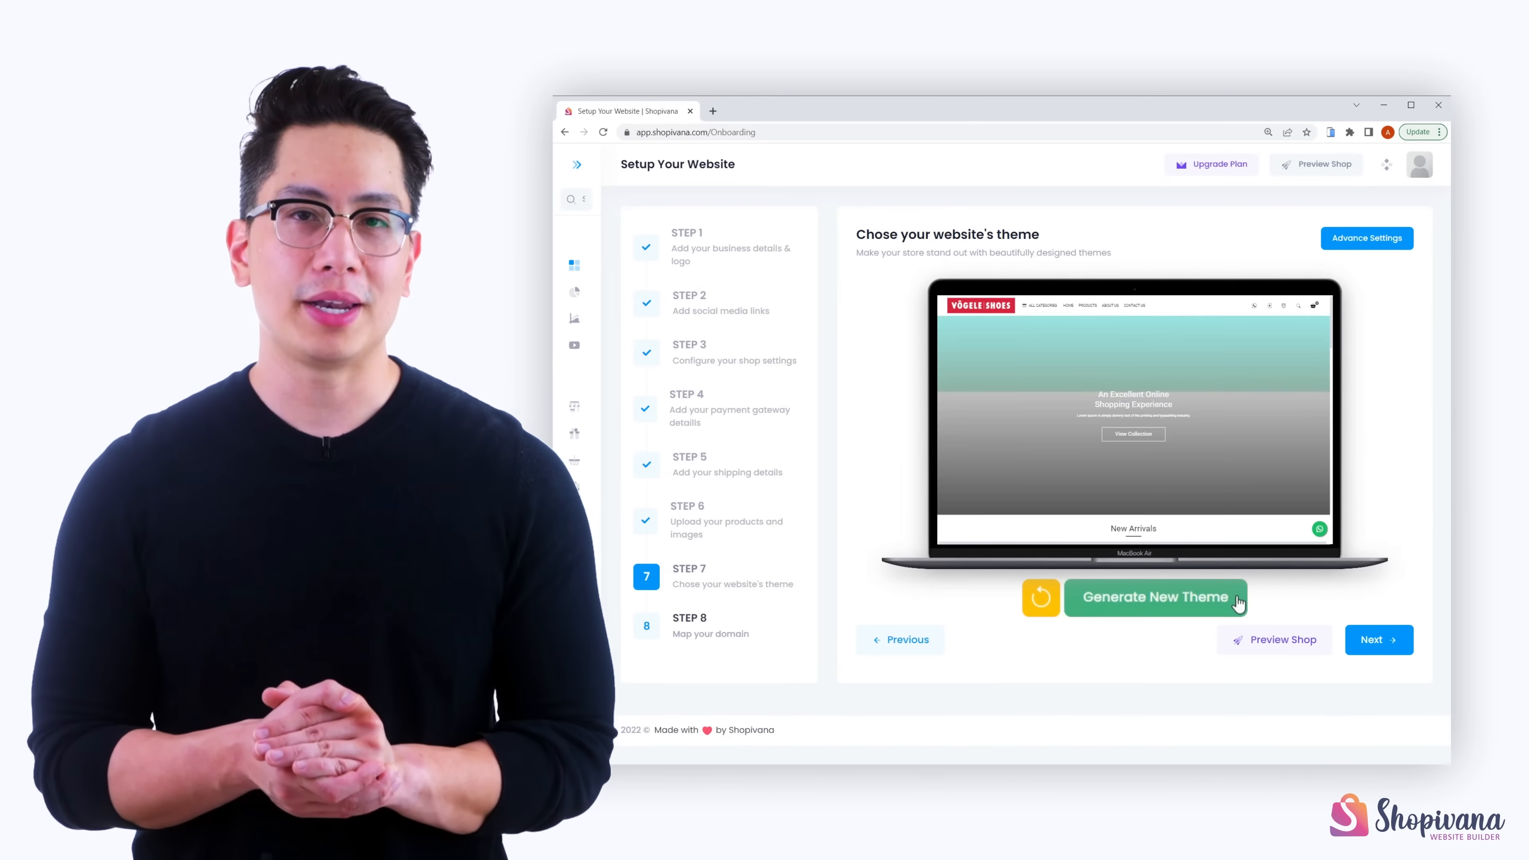
click(1156, 596)
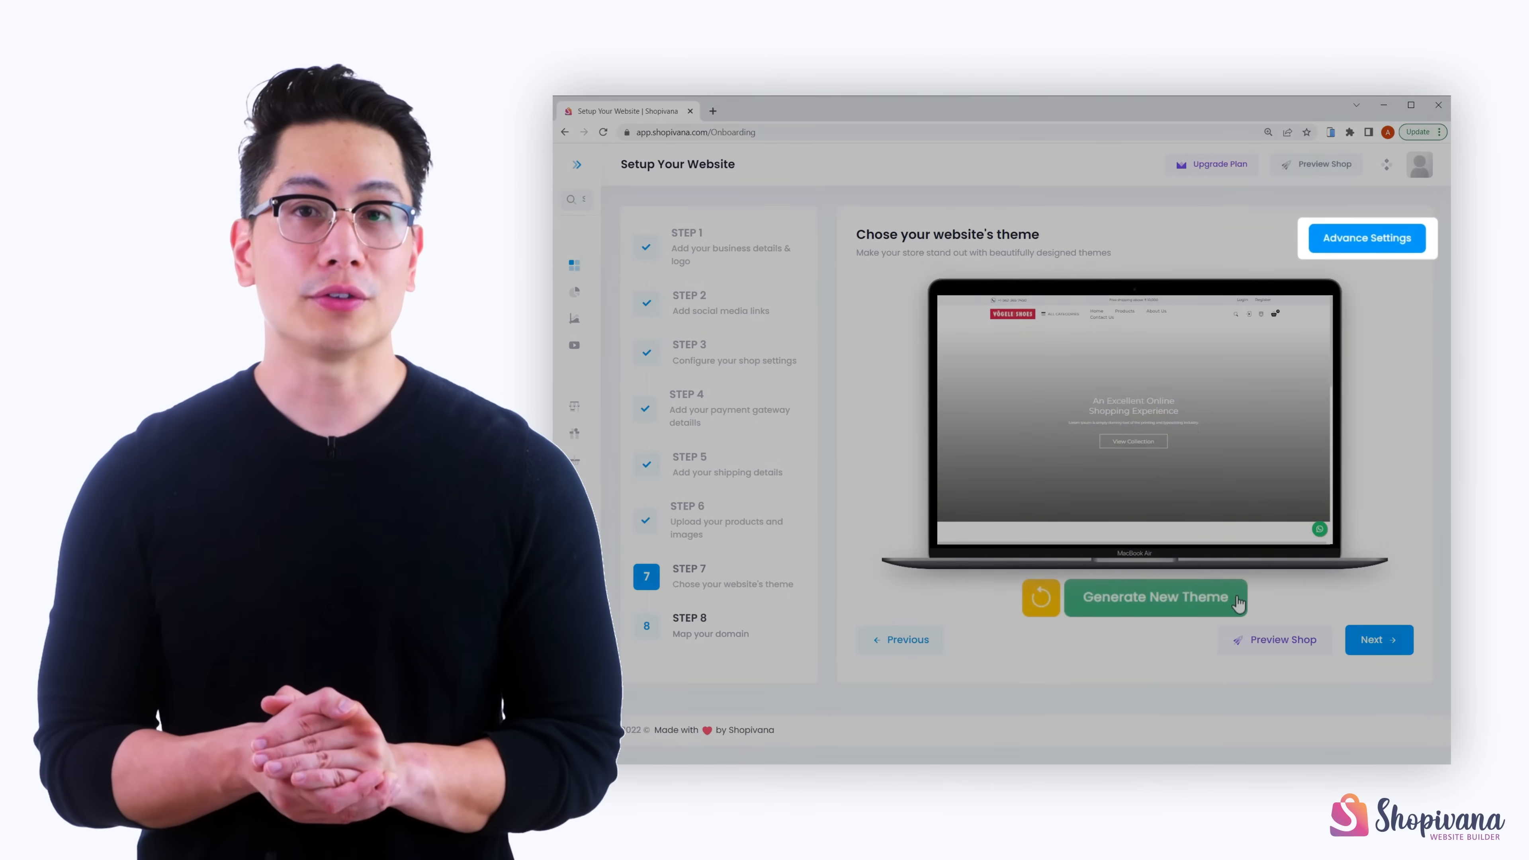
click(1155, 597)
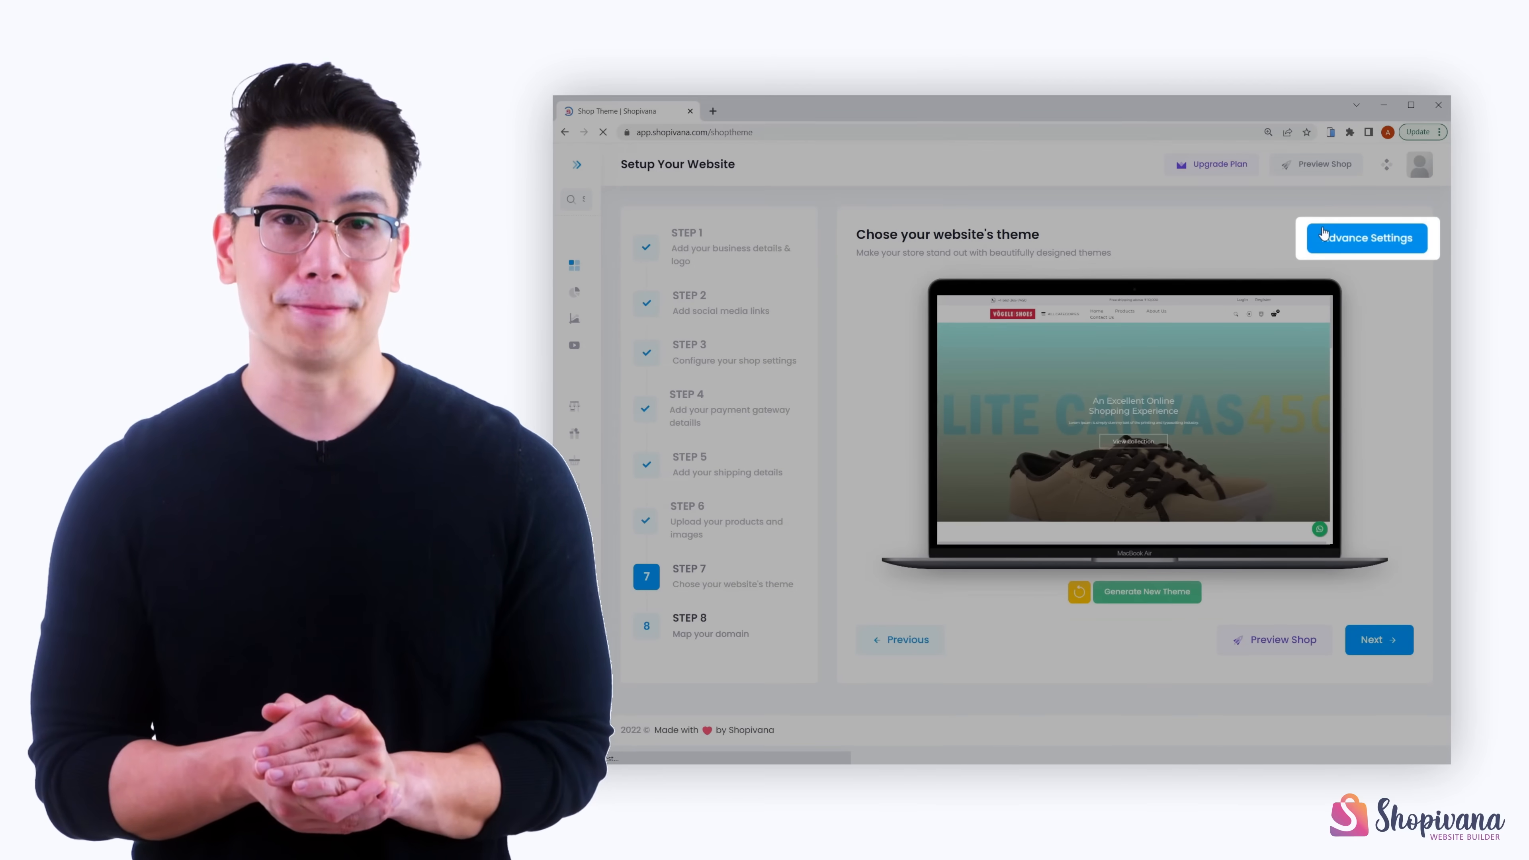
Step: Review the home page sections and preview the live storefront on the WMN'S AIR MAX 90 page
click(1367, 238)
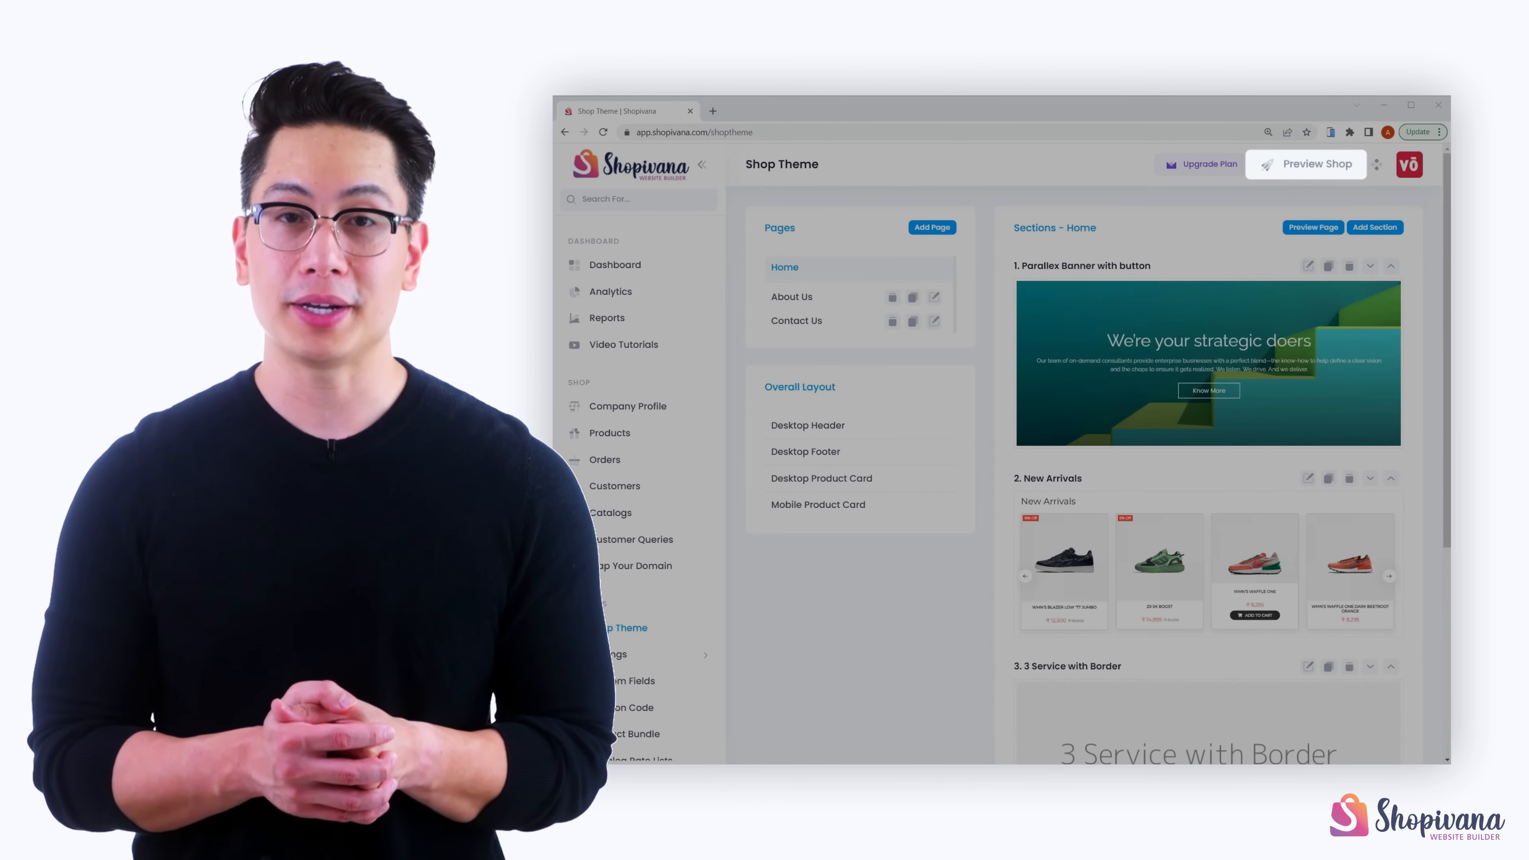
click(1313, 162)
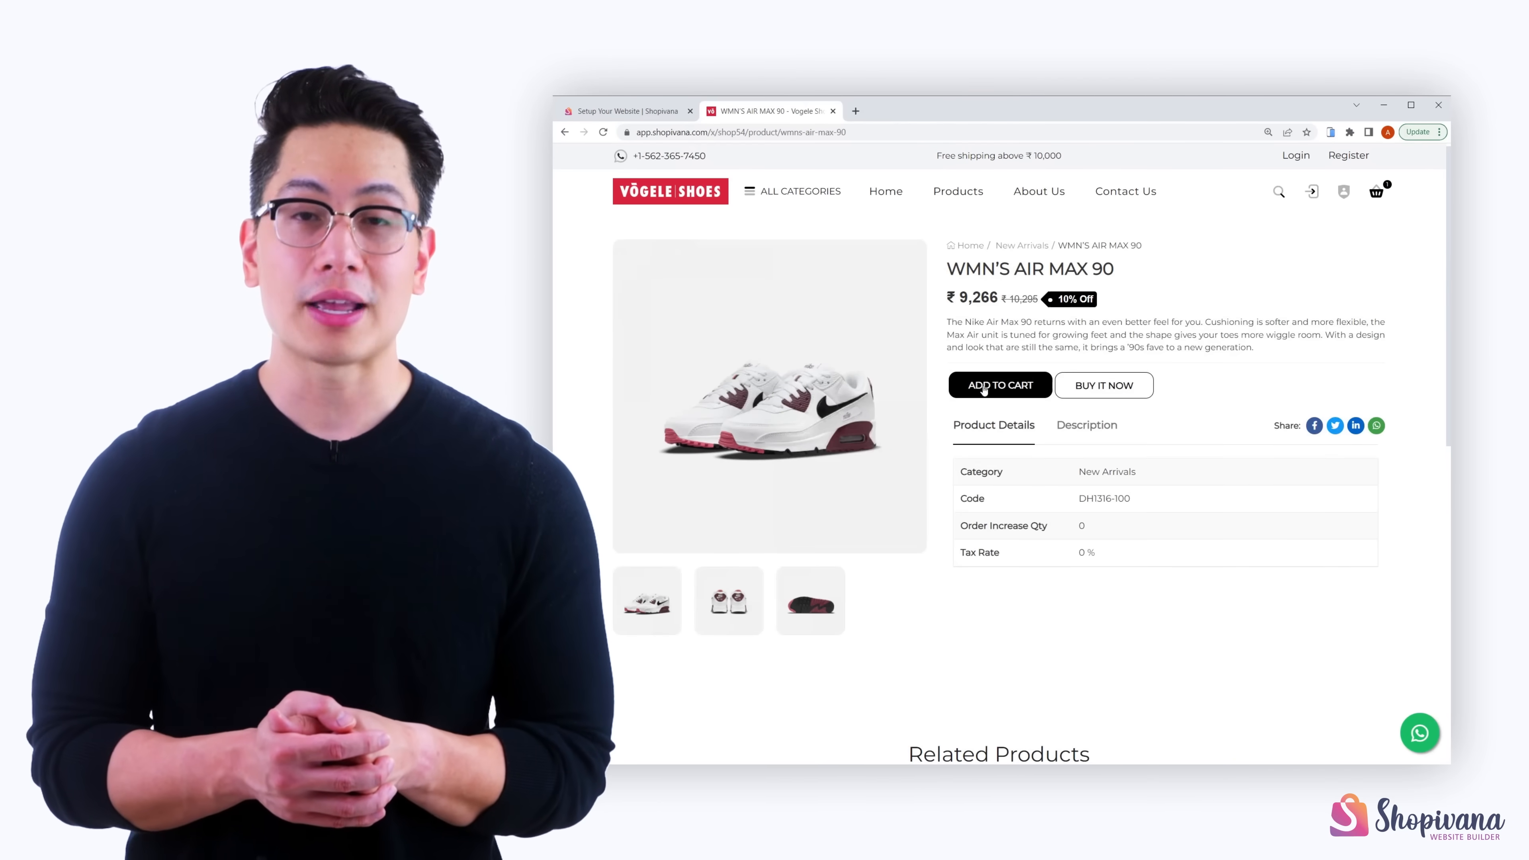
Step: Add the WMN'S AIR MAX 90 to the cart, view the cart and check out the two-item test order
click(998, 383)
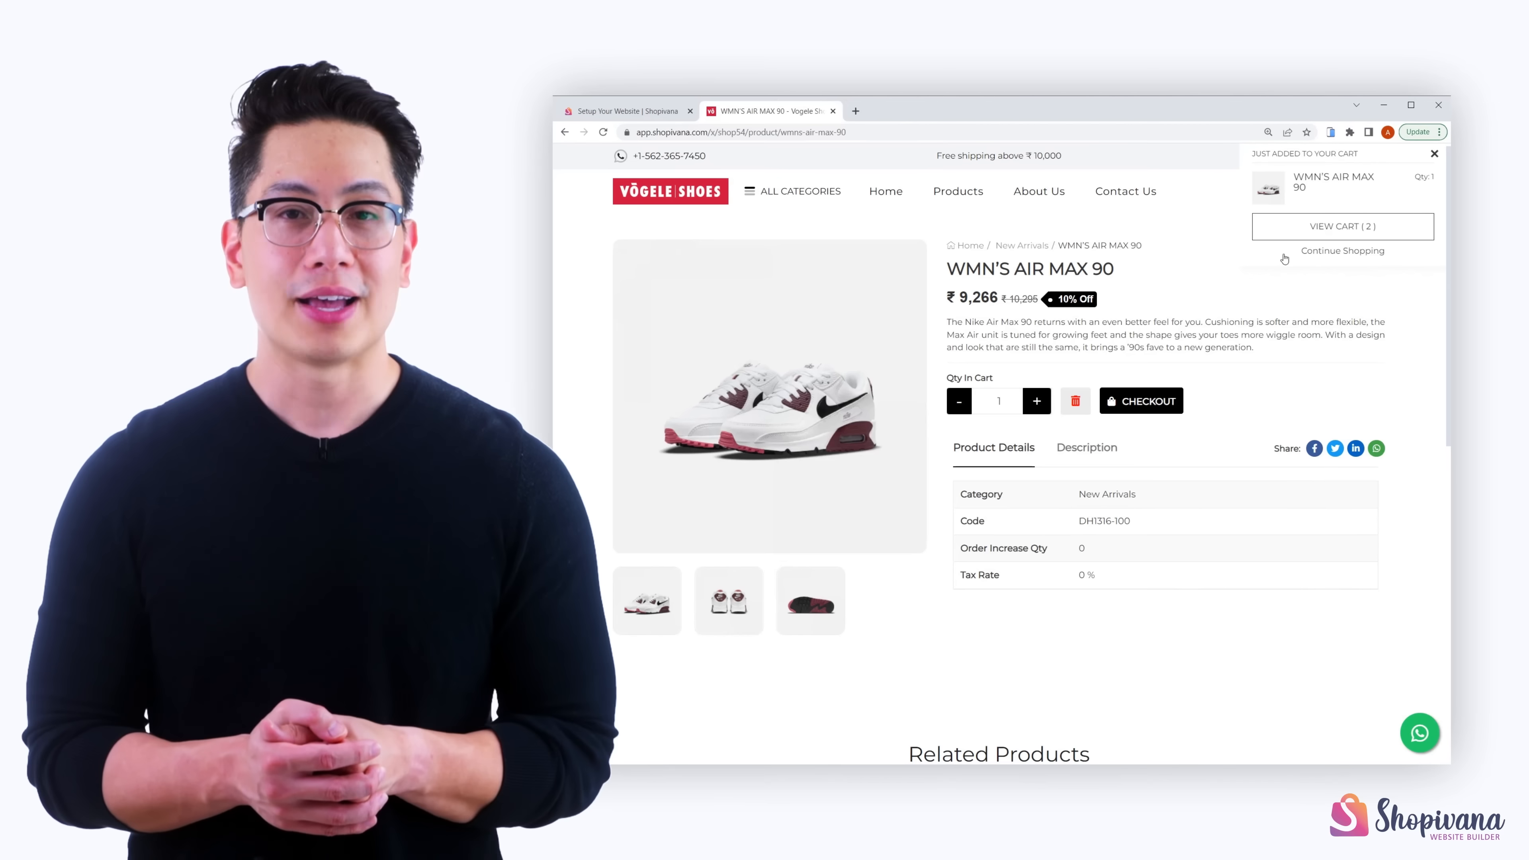
click(1341, 226)
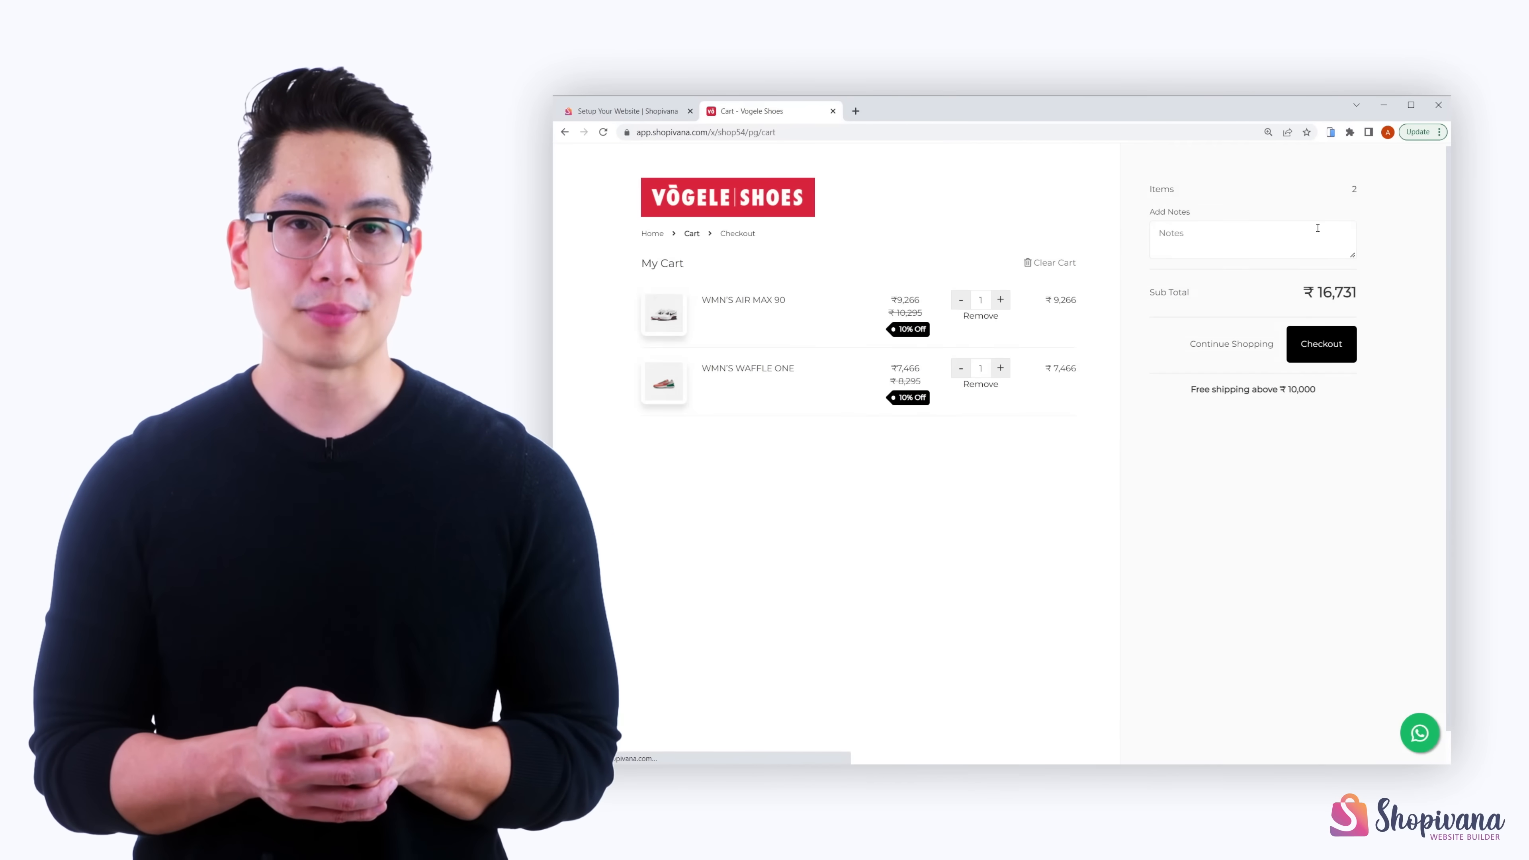
click(1320, 343)
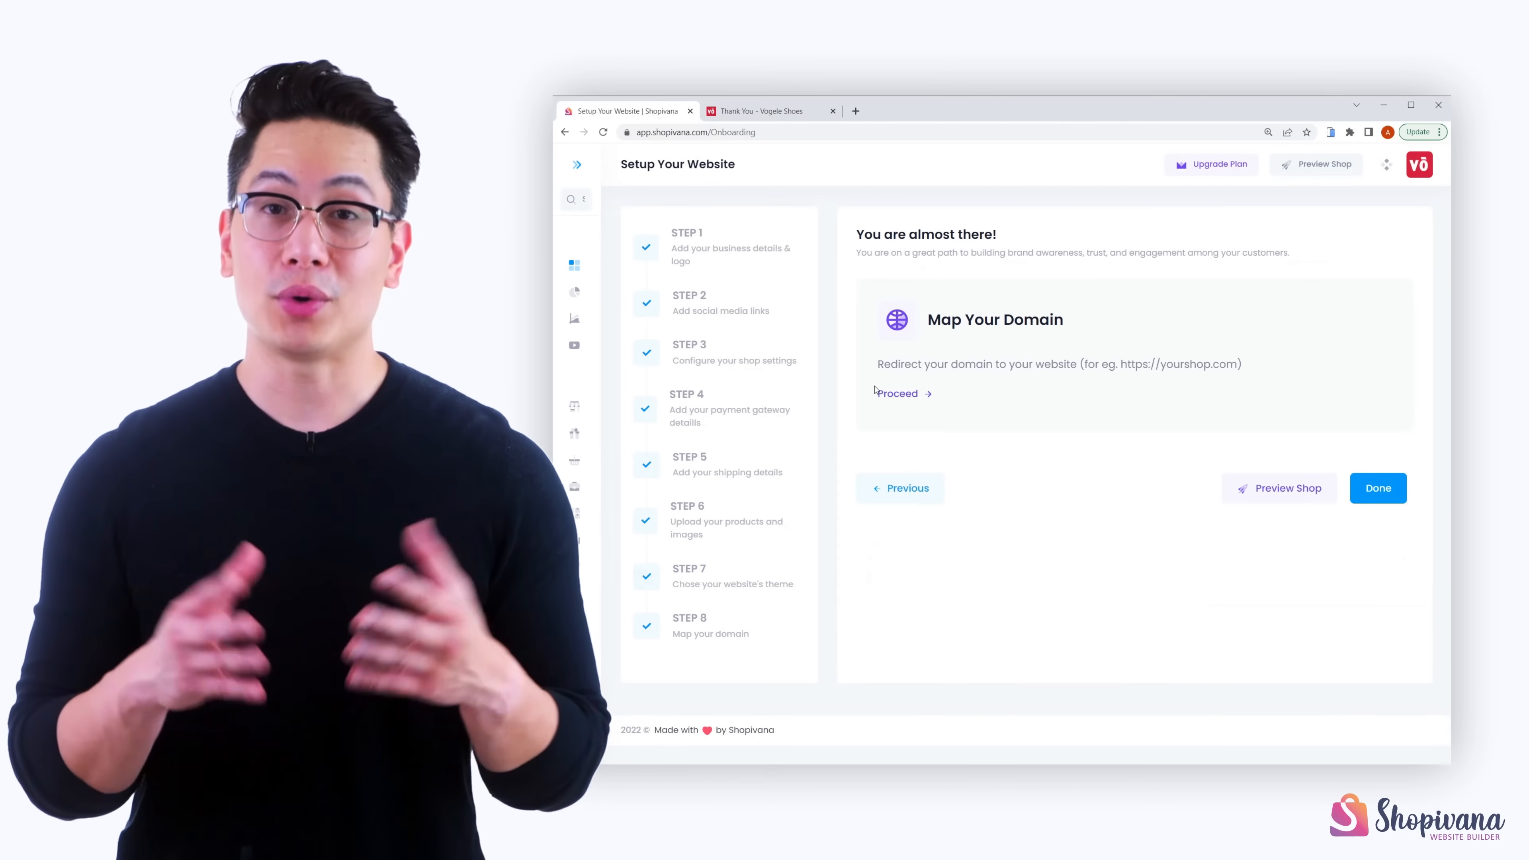
Step: Proceed with Map Your Domain, then browse the video tutorials list on payment gateways and UX settings
click(896, 392)
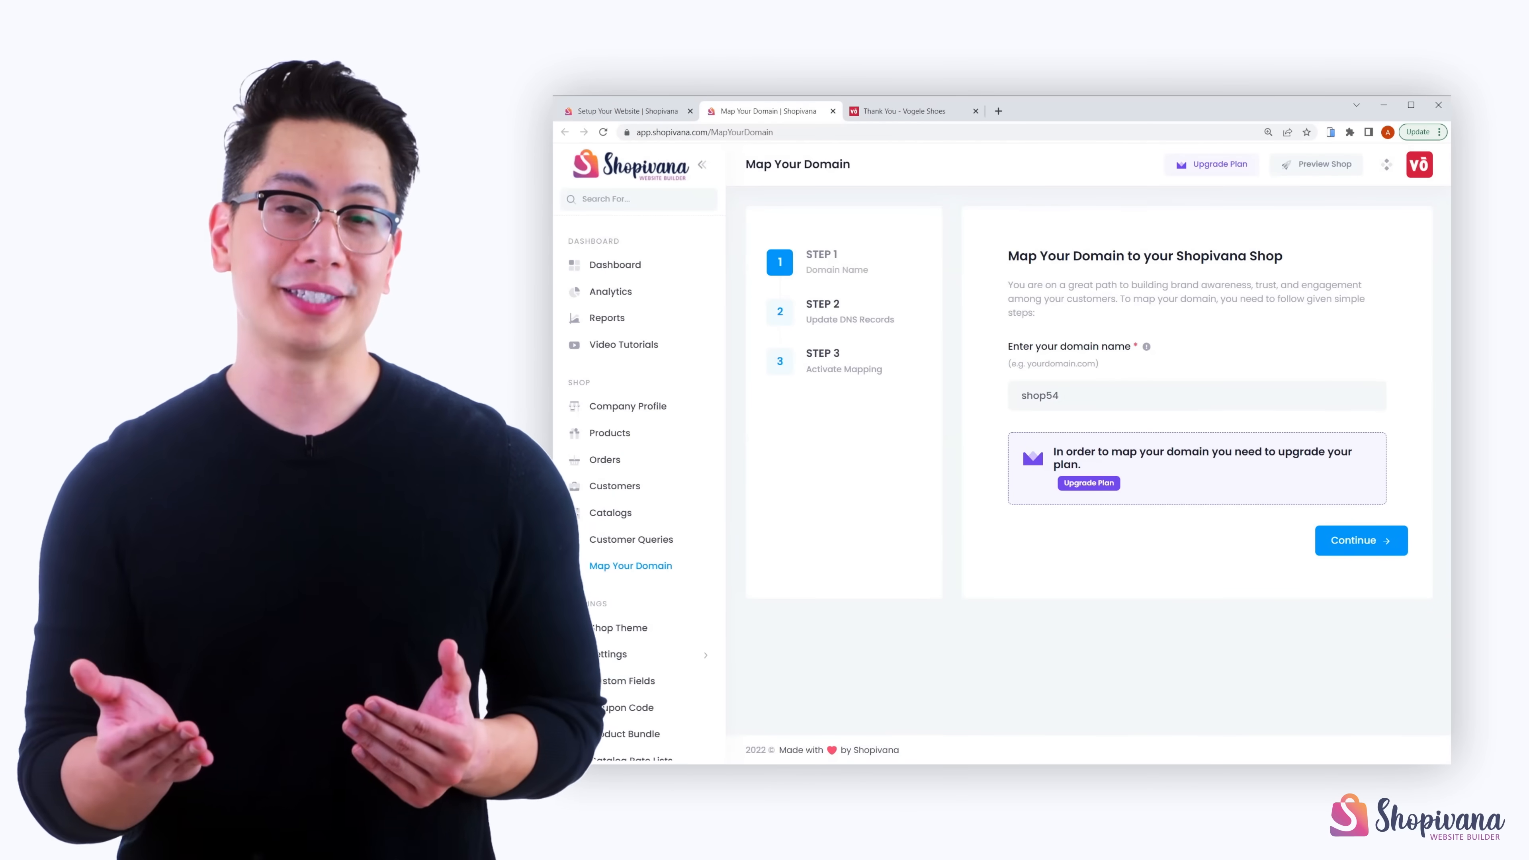
click(622, 344)
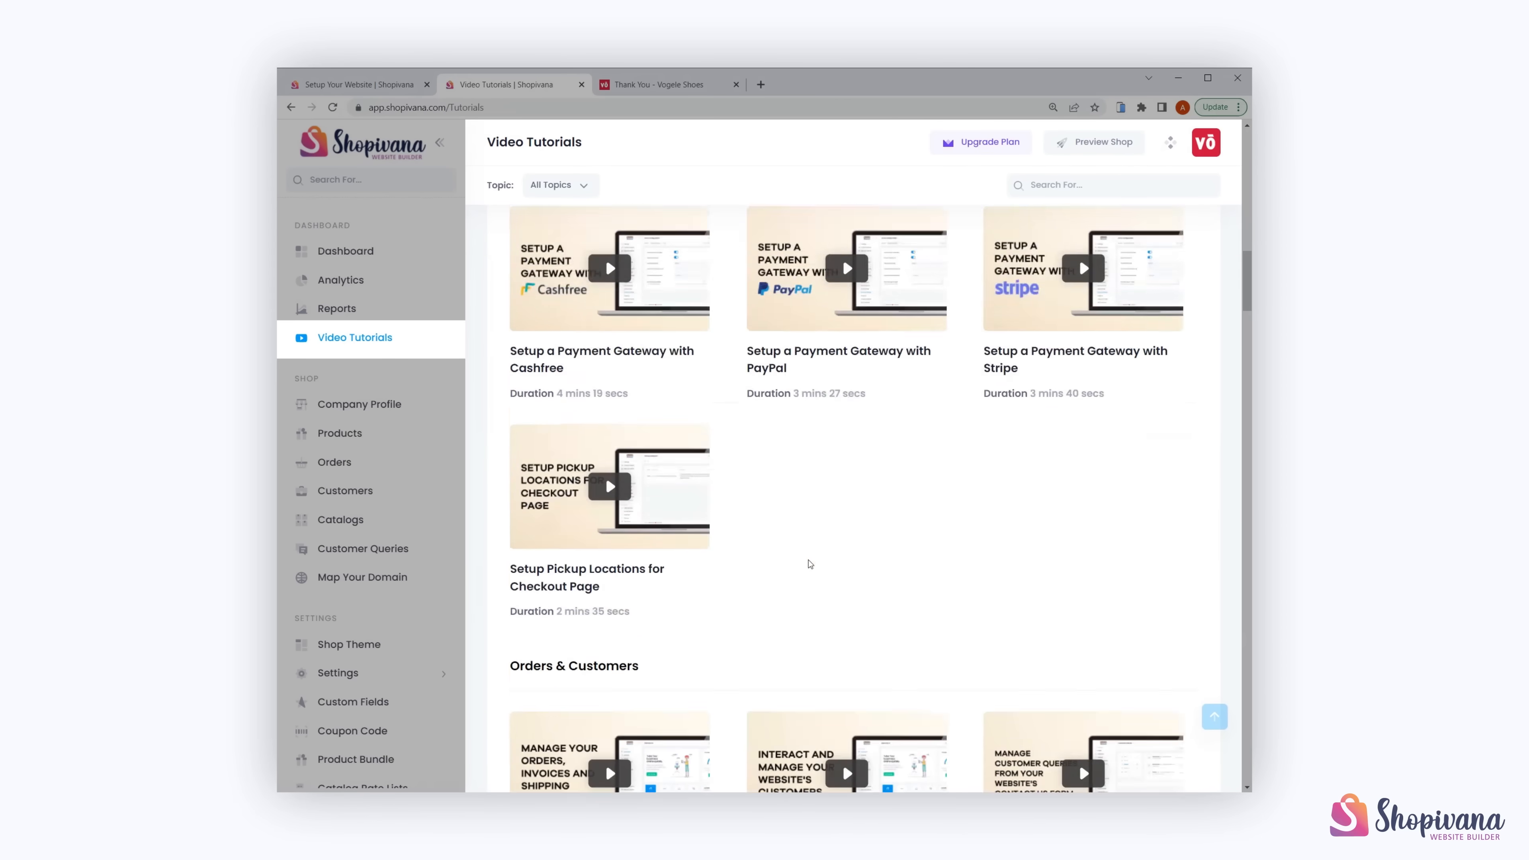
scroll(down, 3)
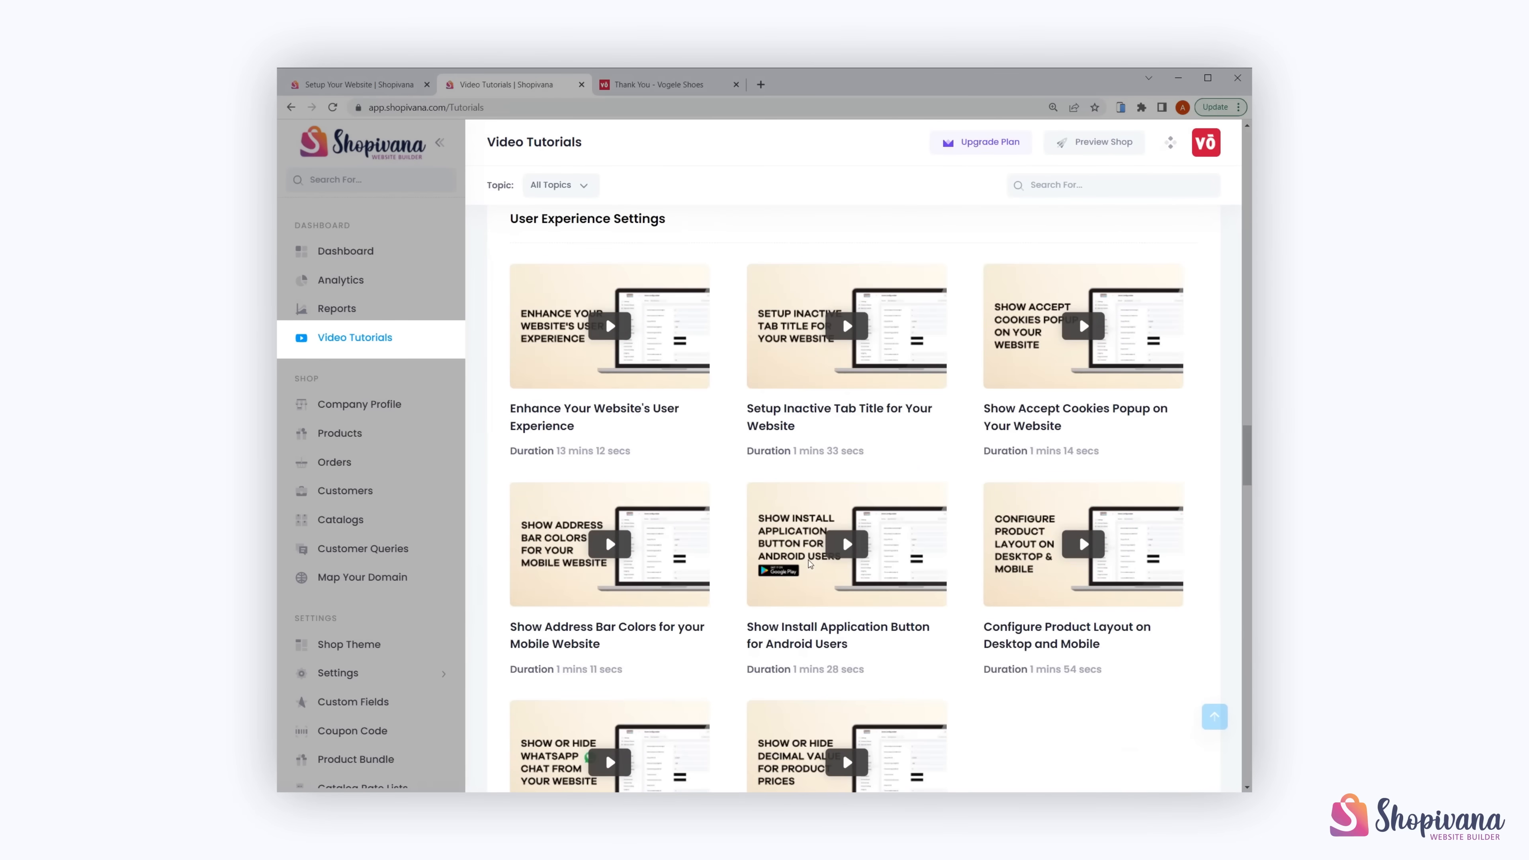